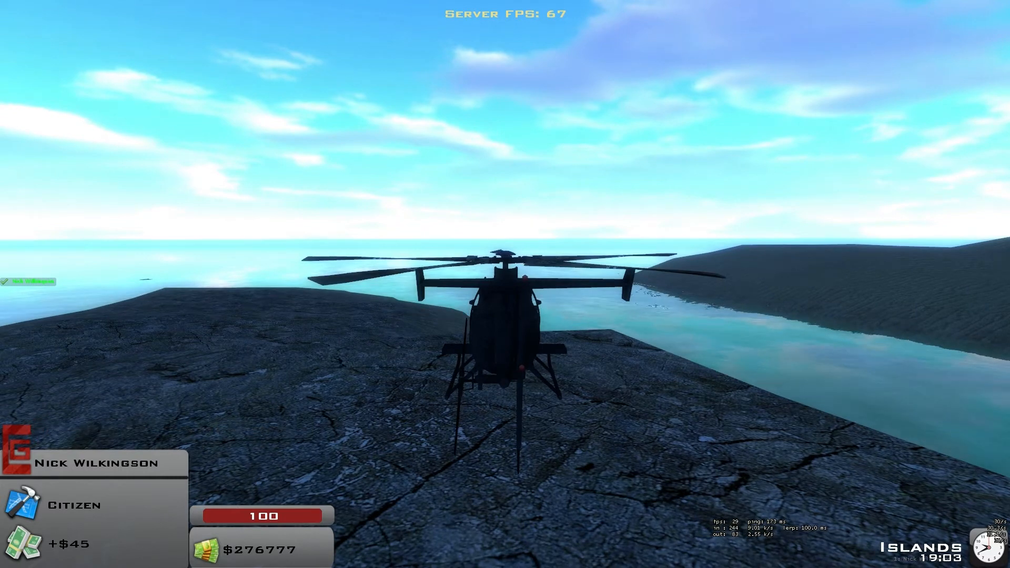
# Step: Turn on Use Mouse steering in the WAC Aircraft client settings via the Q-menu Options
pyautogui.press('q')
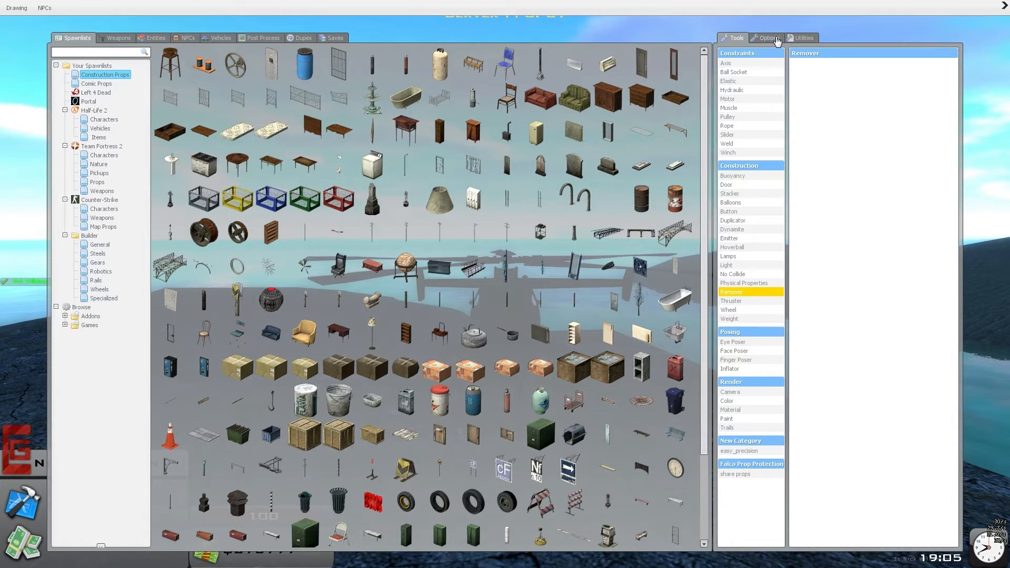
pyautogui.click(767, 38)
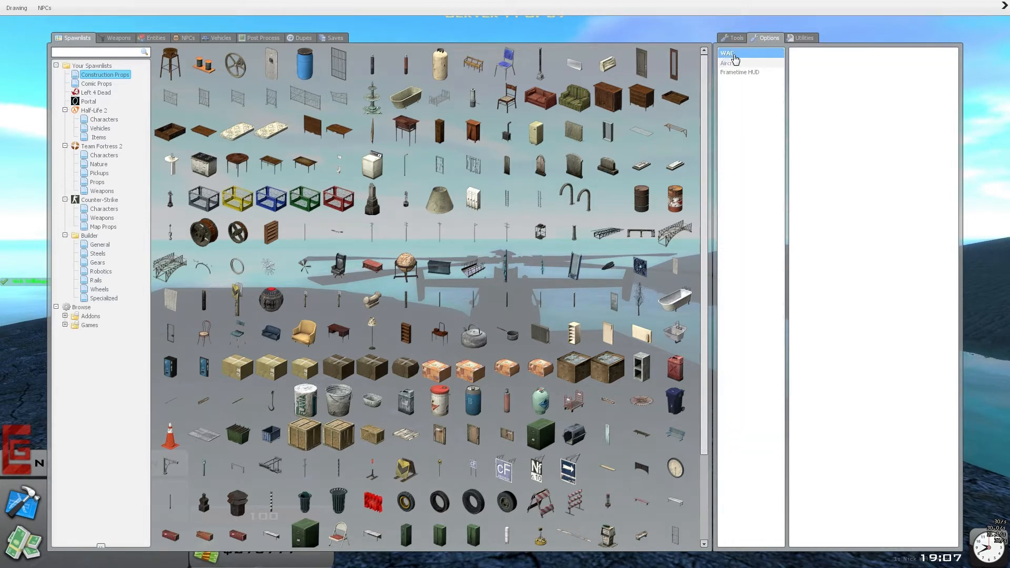
pyautogui.click(728, 63)
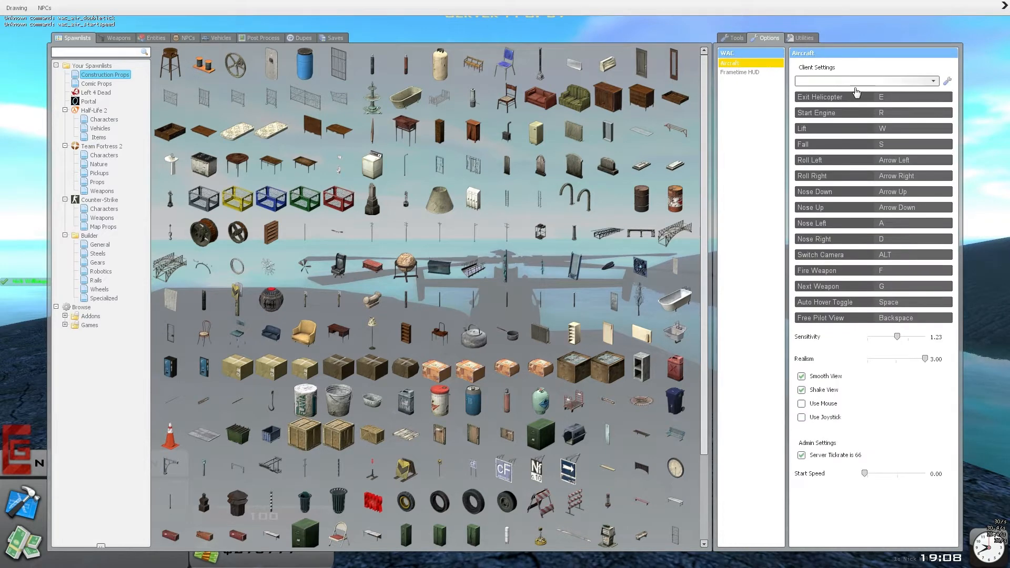
pyautogui.moveTo(839, 109)
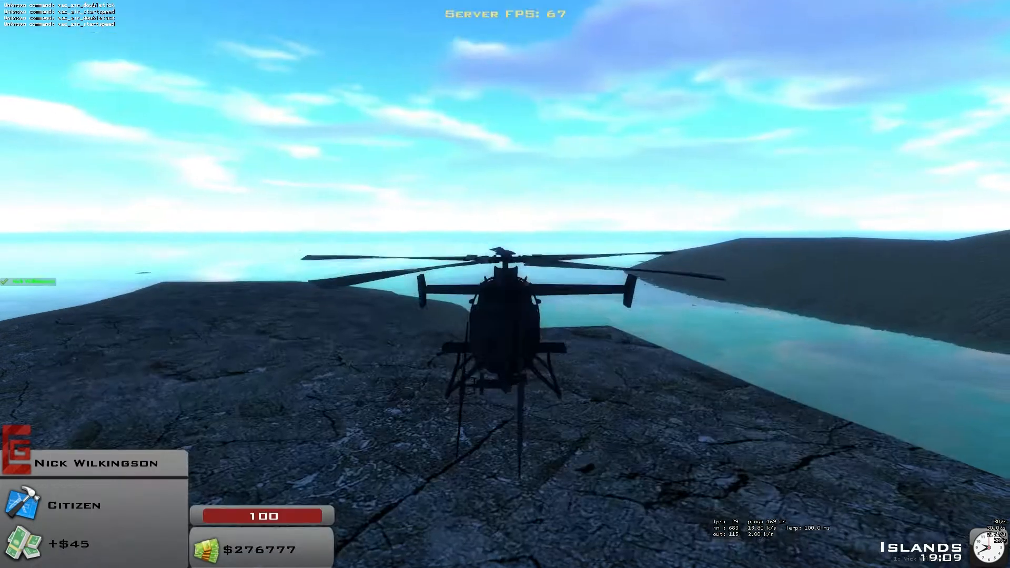
pyautogui.press('q')
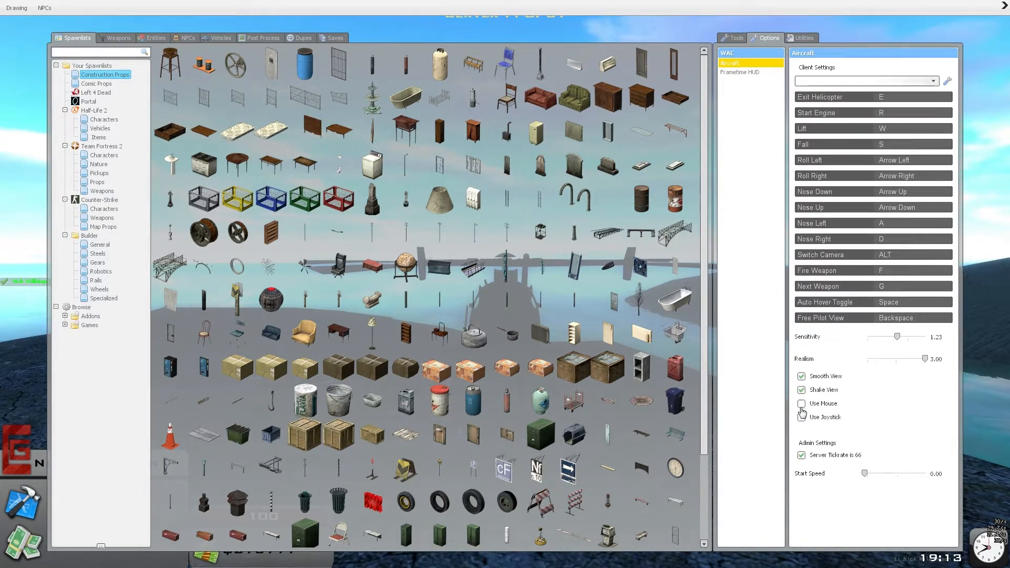
pyautogui.click(802, 404)
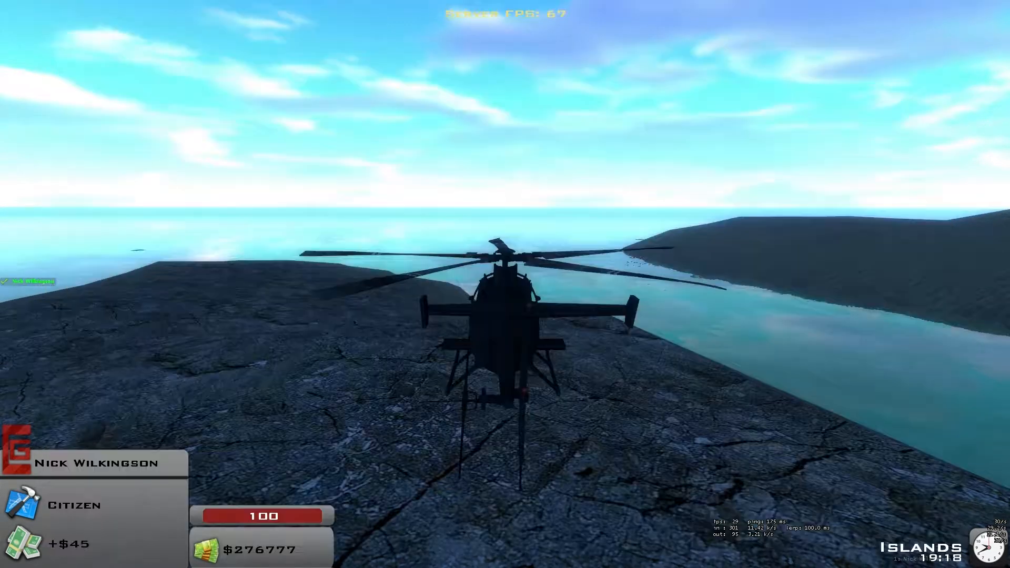
# Step: Switch Use Mouse steering back off in the WAC Aircraft settings
pyautogui.press('q')
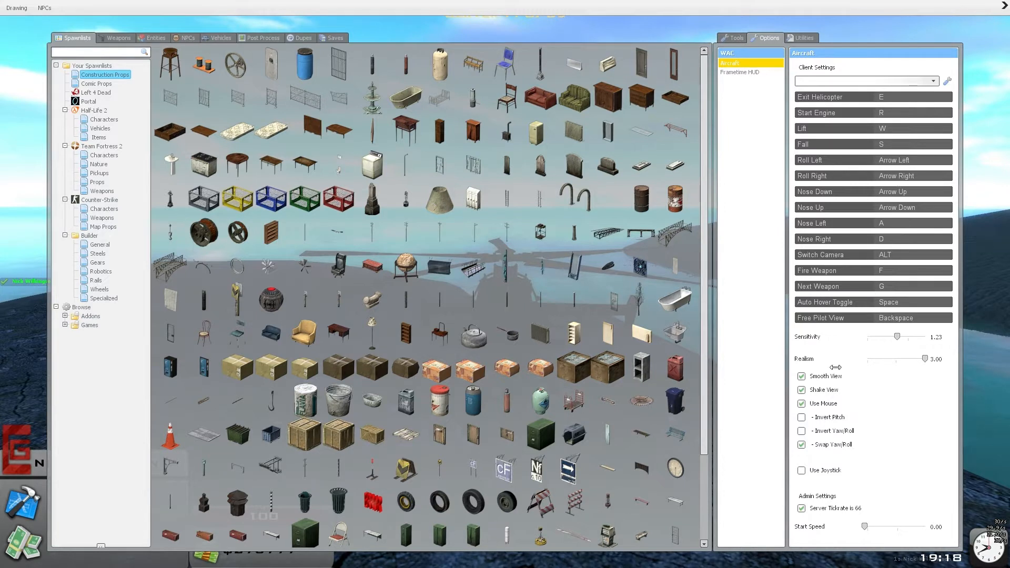
pyautogui.moveTo(640, 359)
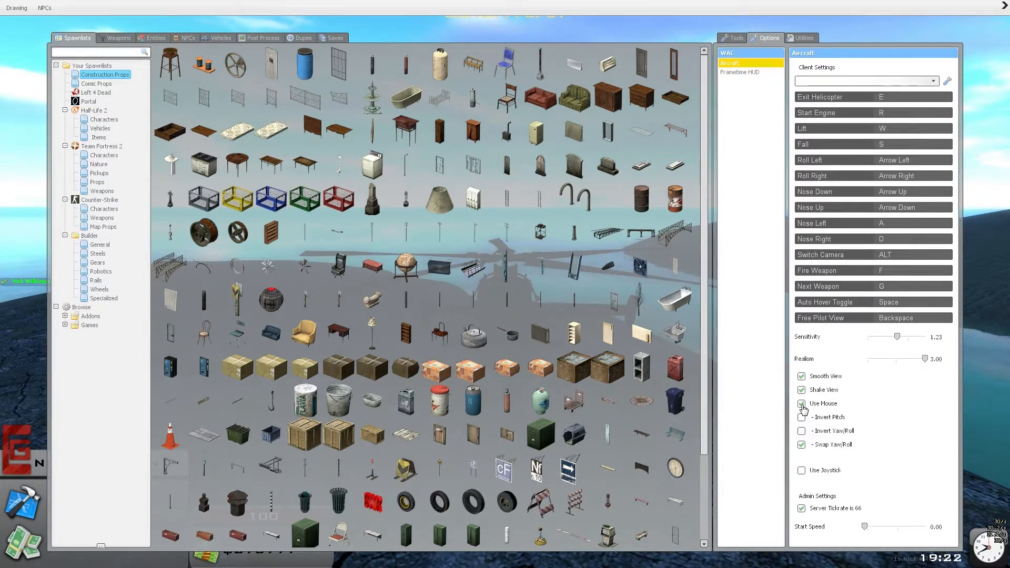
pyautogui.click(801, 403)
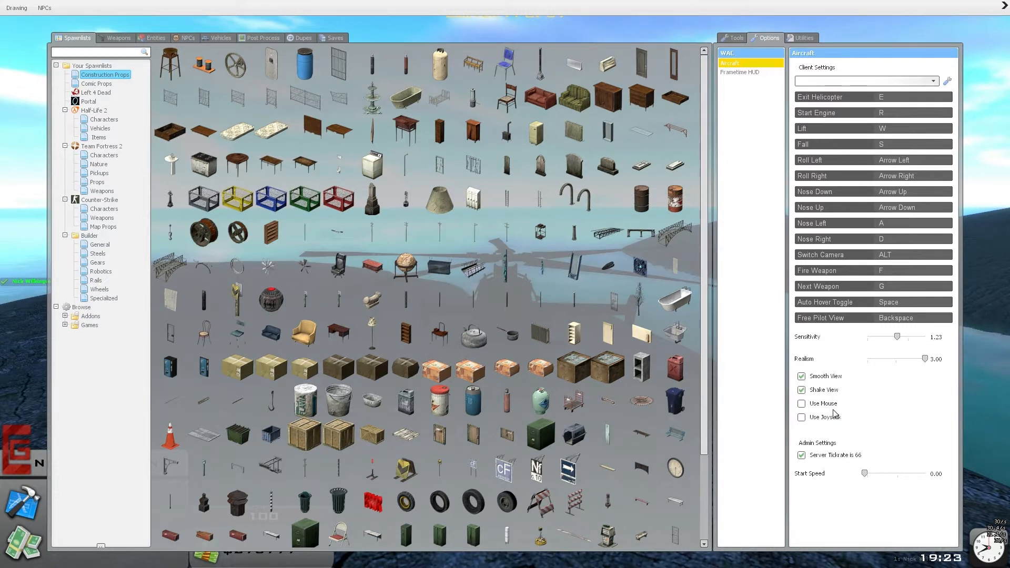
pyautogui.moveTo(822, 415)
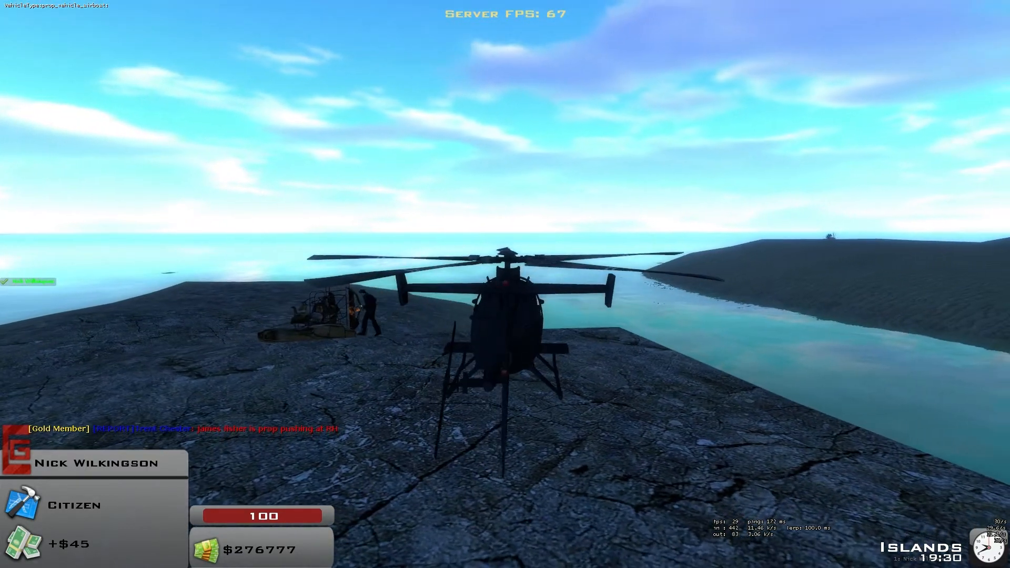
pyautogui.press('q')
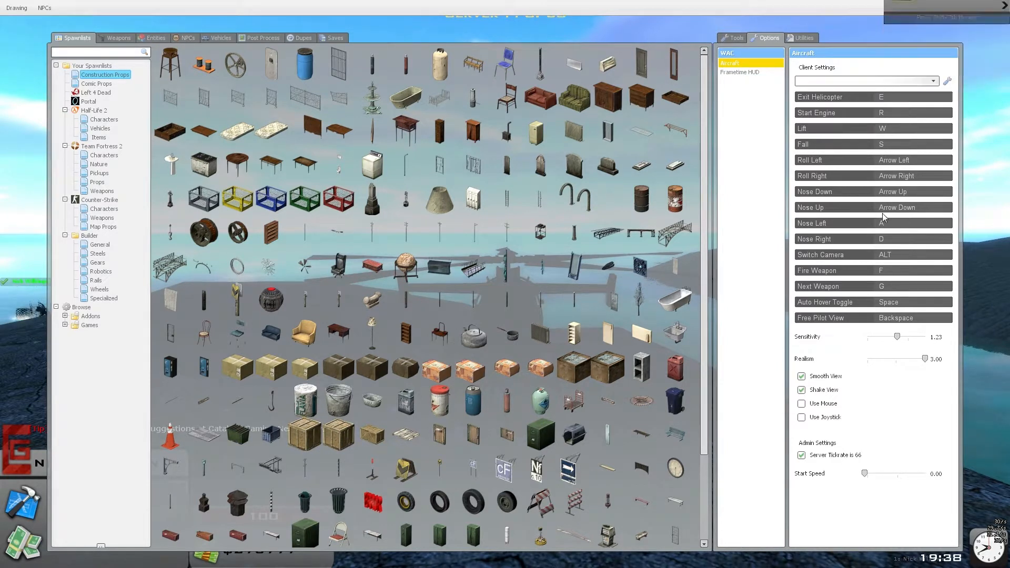
pyautogui.moveTo(831, 242)
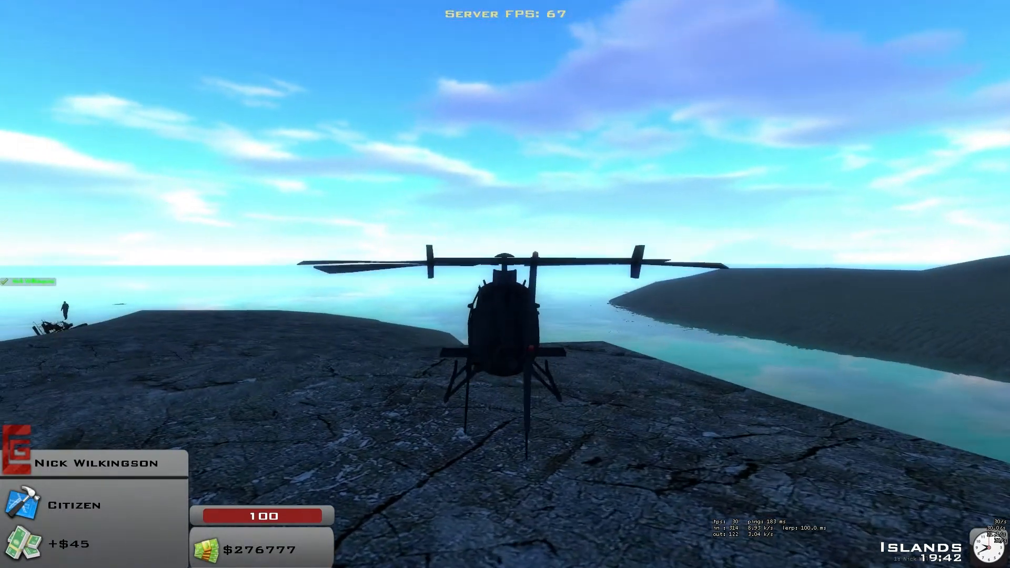
pyautogui.press('q')
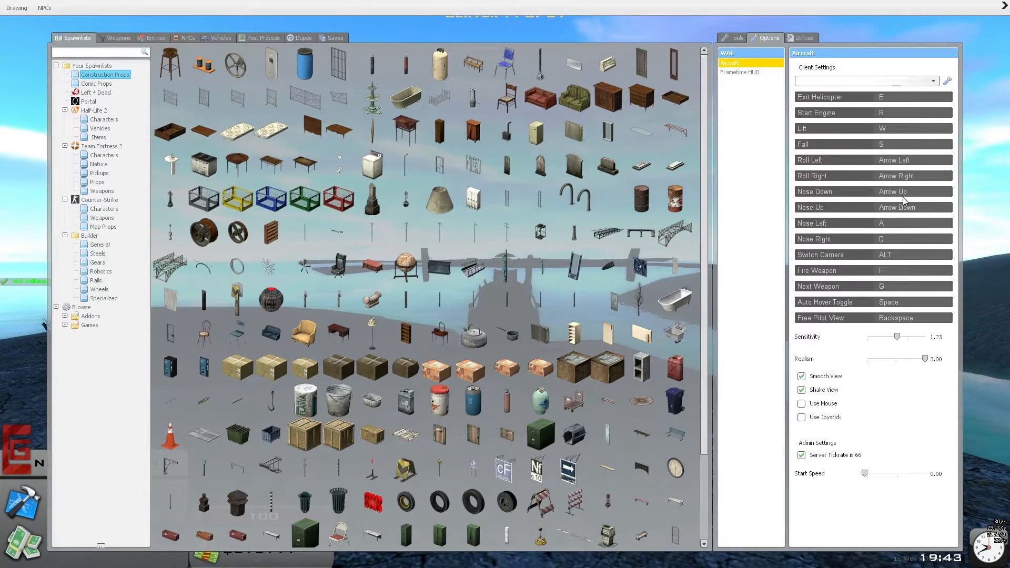
pyautogui.moveTo(885, 193)
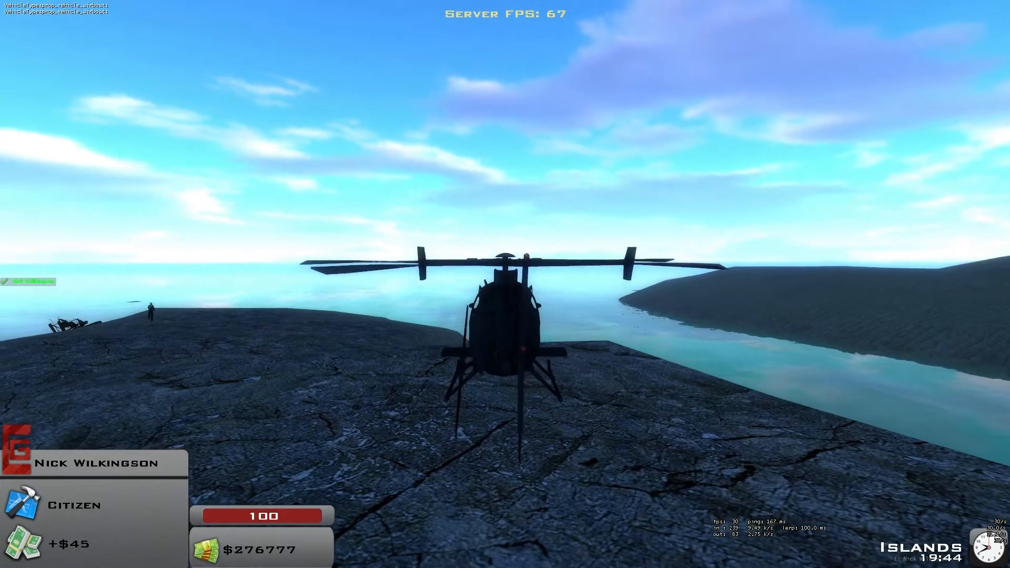
pyautogui.press('q')
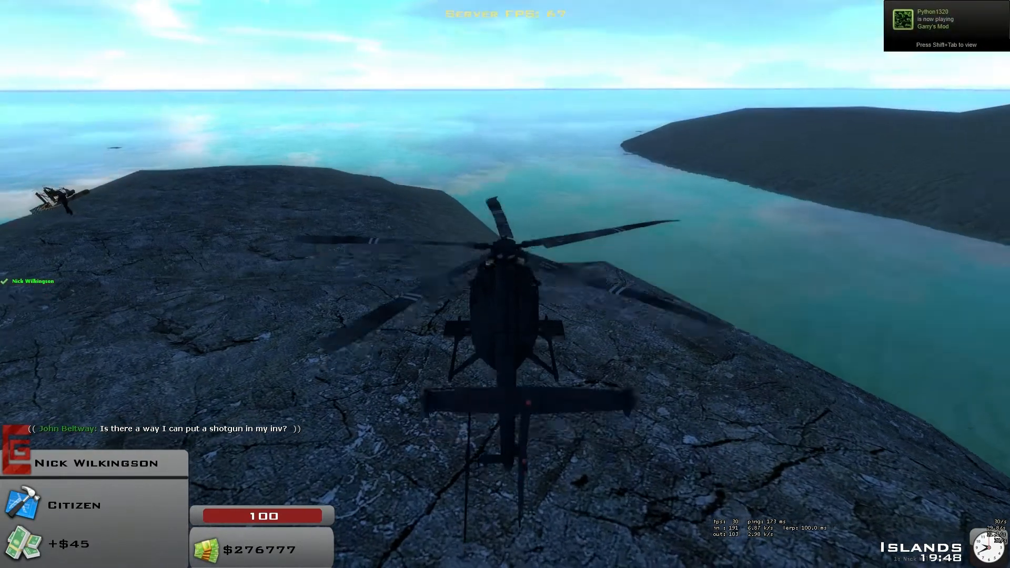
pyautogui.press('q')
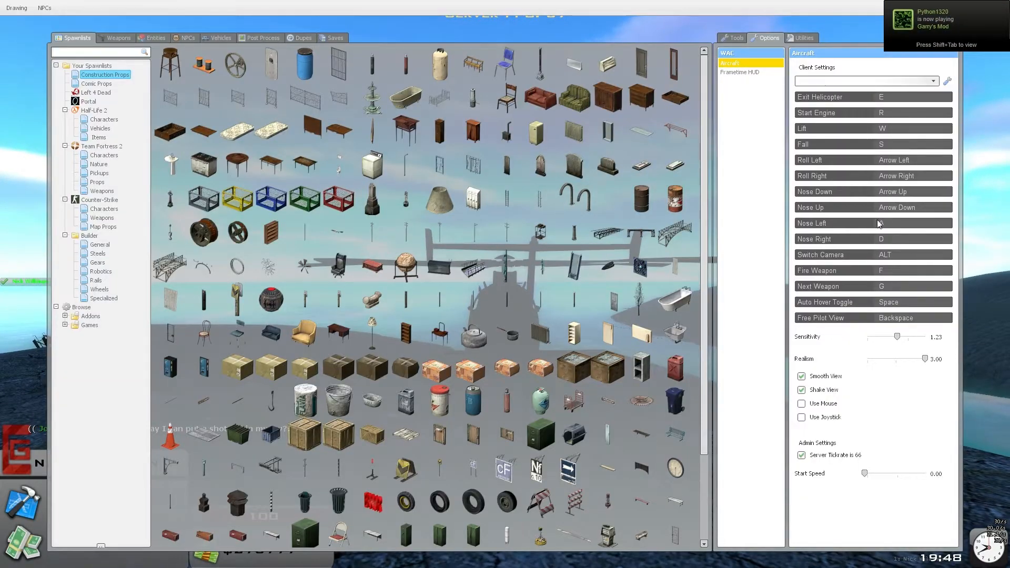
pyautogui.press('q')
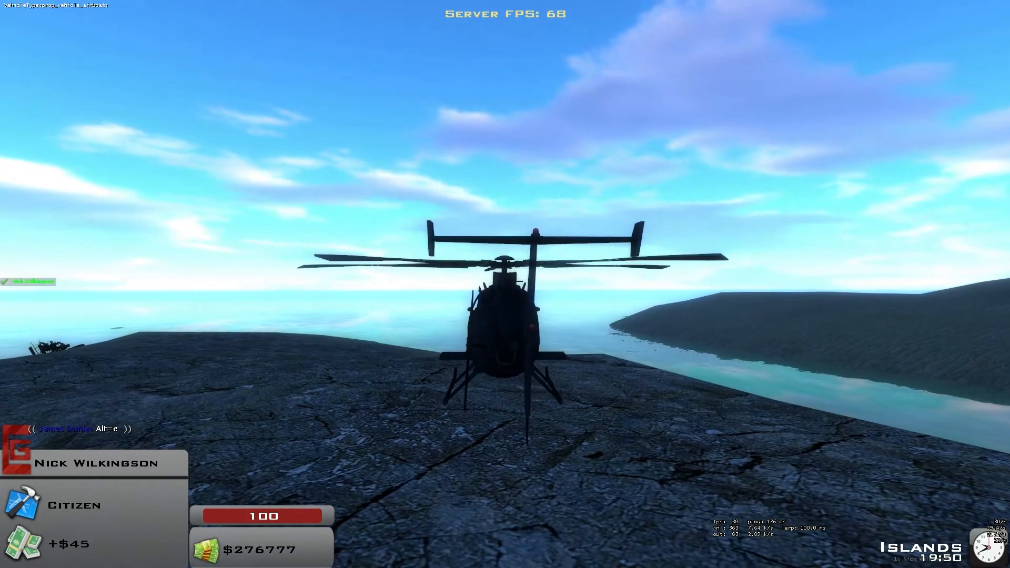
pyautogui.press('q')
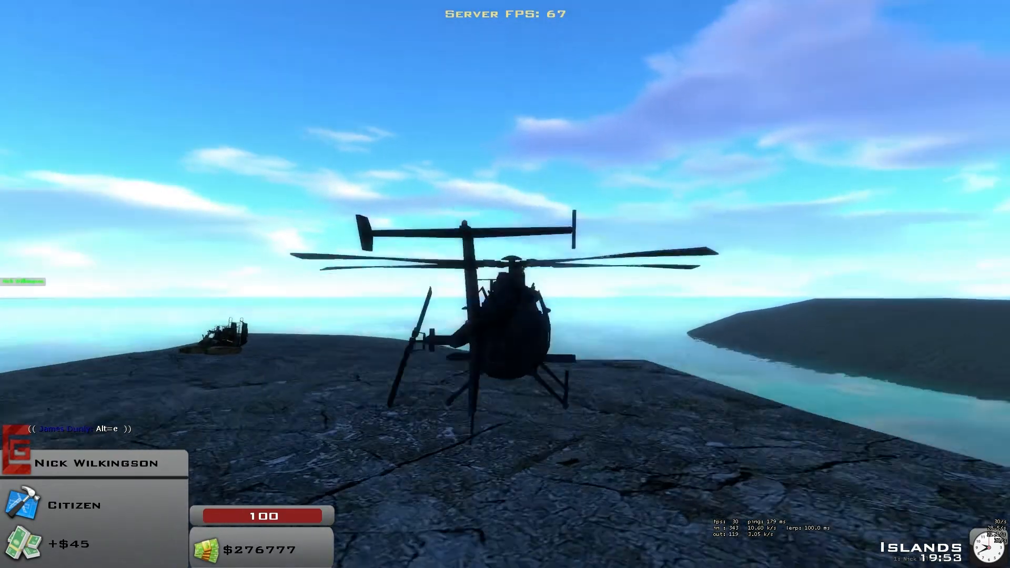
pyautogui.press('q')
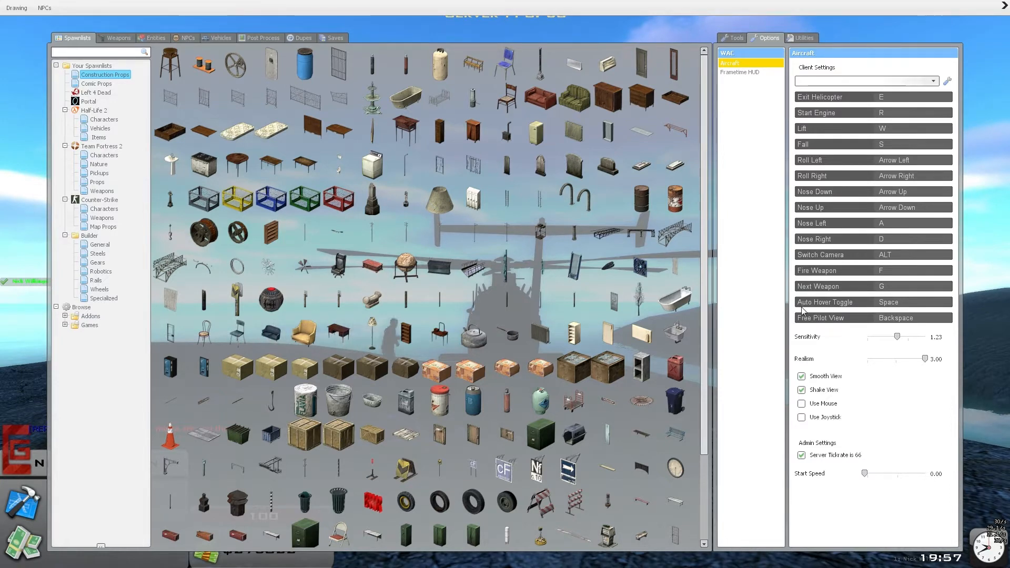
pyautogui.moveTo(894, 310)
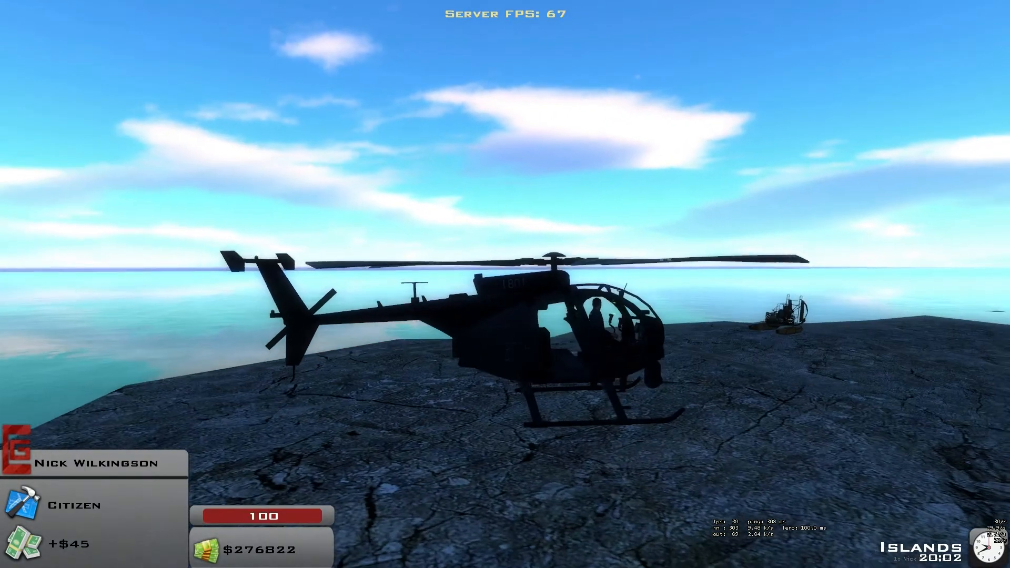
pyautogui.press('q')
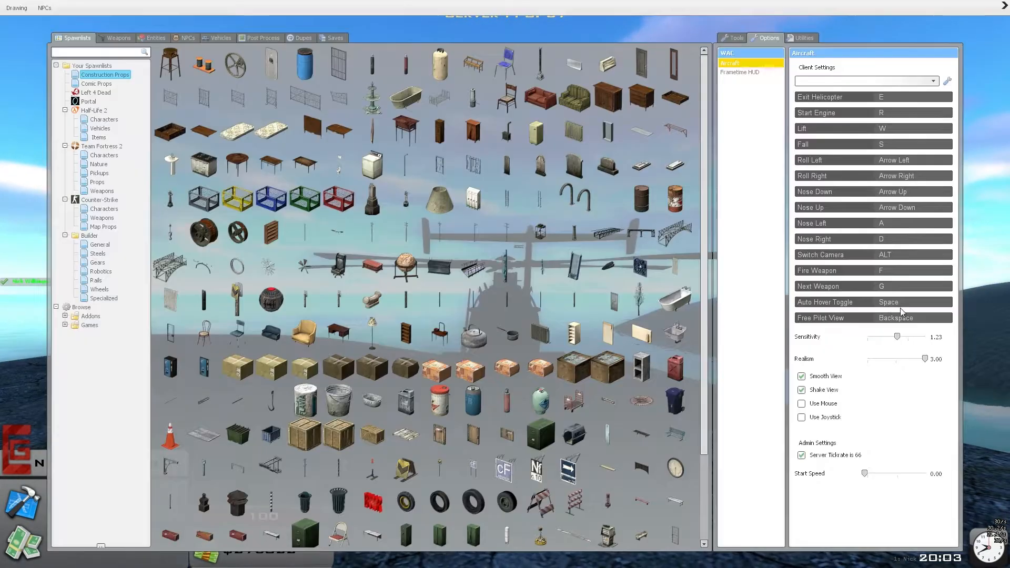
pyautogui.moveTo(886, 307)
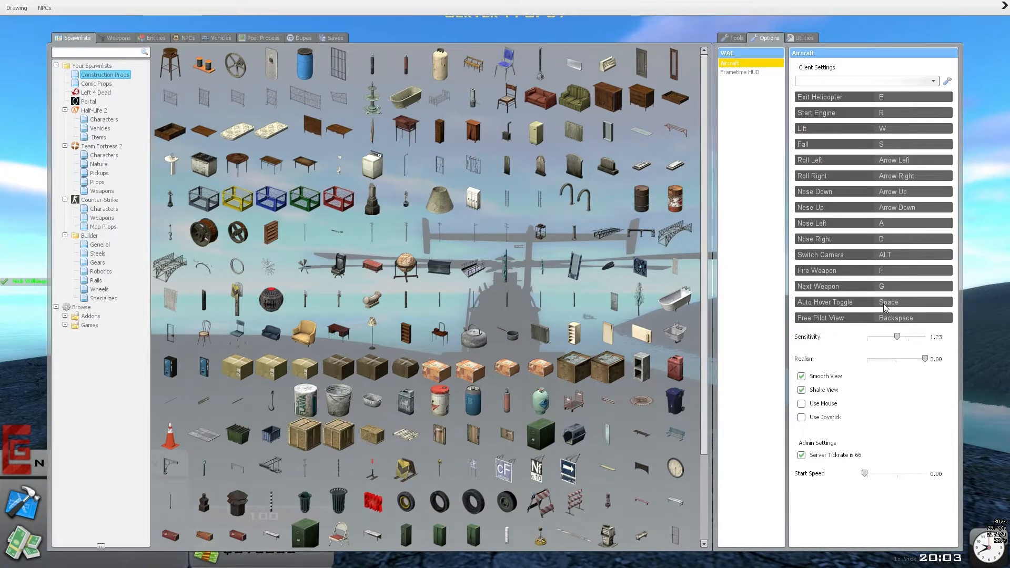
pyautogui.moveTo(899, 307)
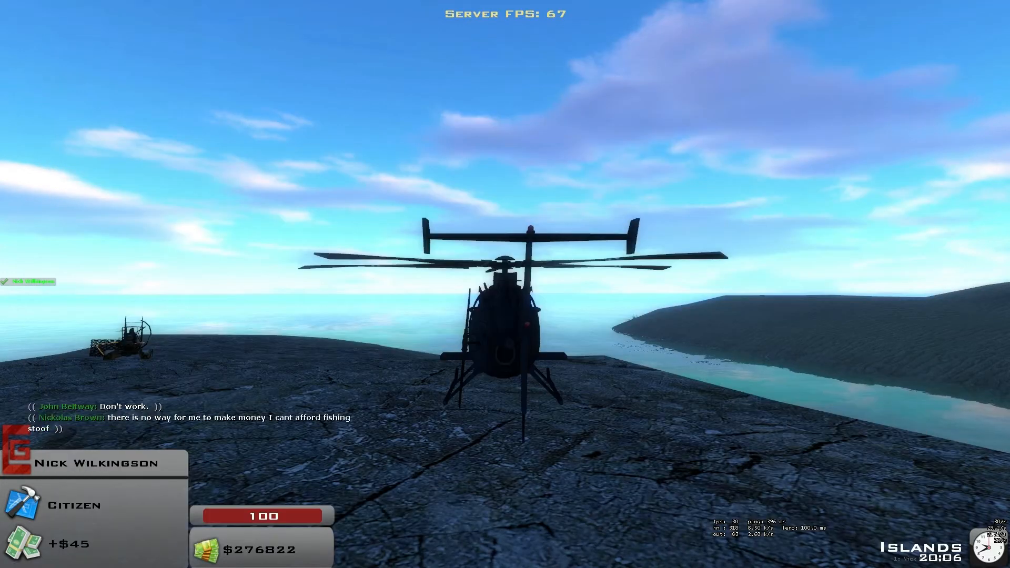
# Step: Bring up the WAC Aircraft control settings from the island again
pyautogui.press('q')
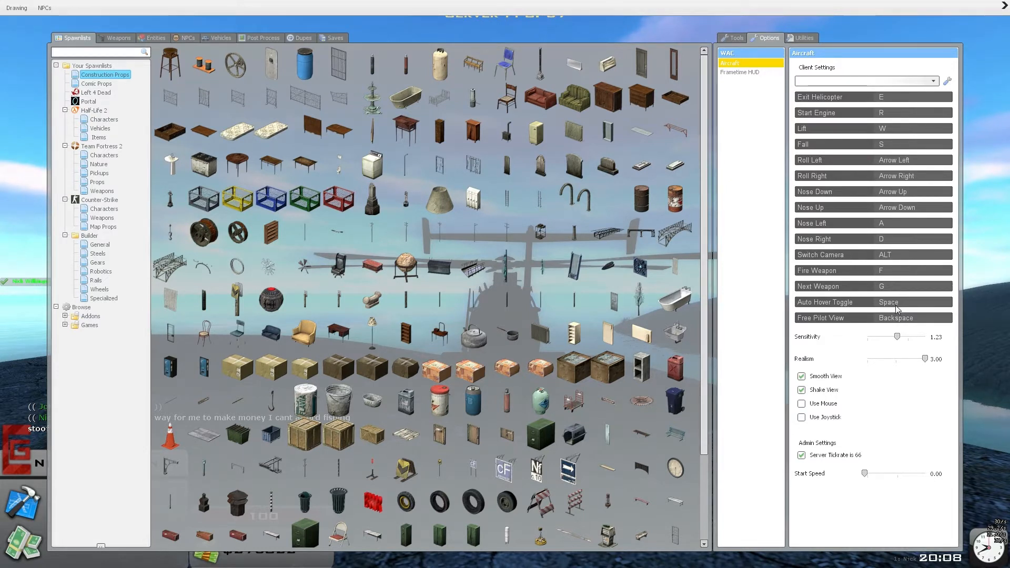
pyautogui.moveTo(882, 320)
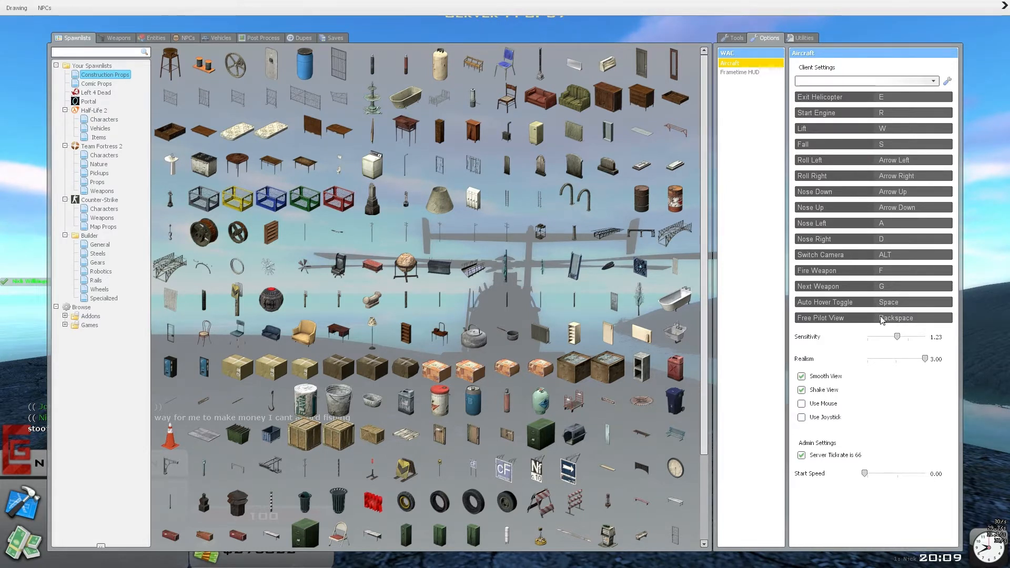
pyautogui.moveTo(896, 308)
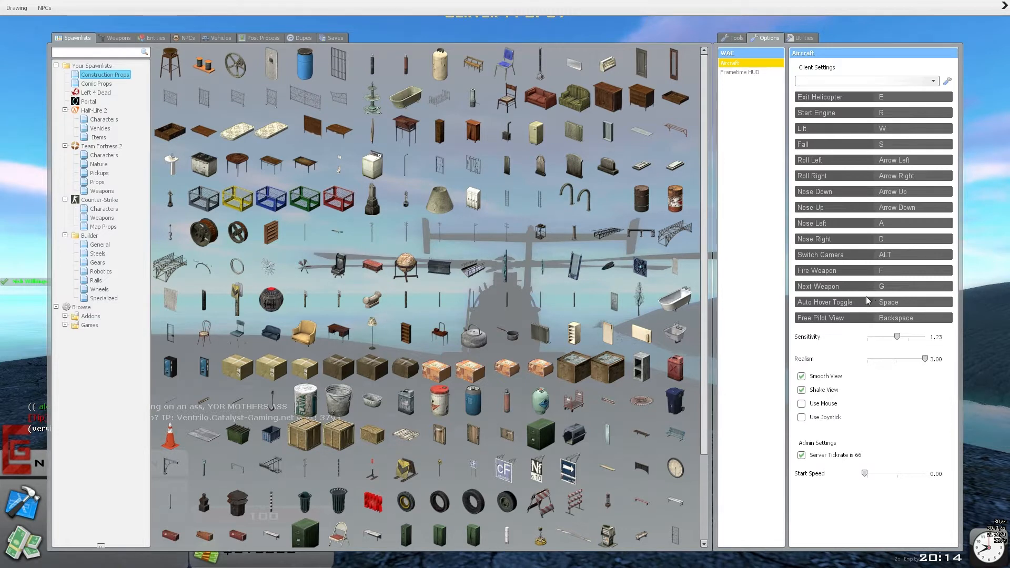
pyautogui.moveTo(820, 276)
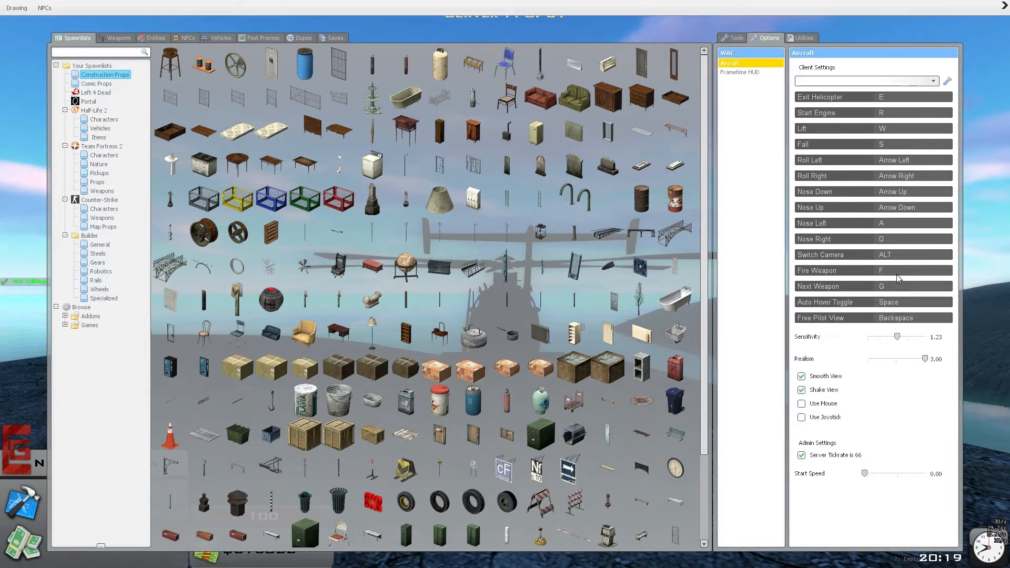
pyautogui.moveTo(901, 296)
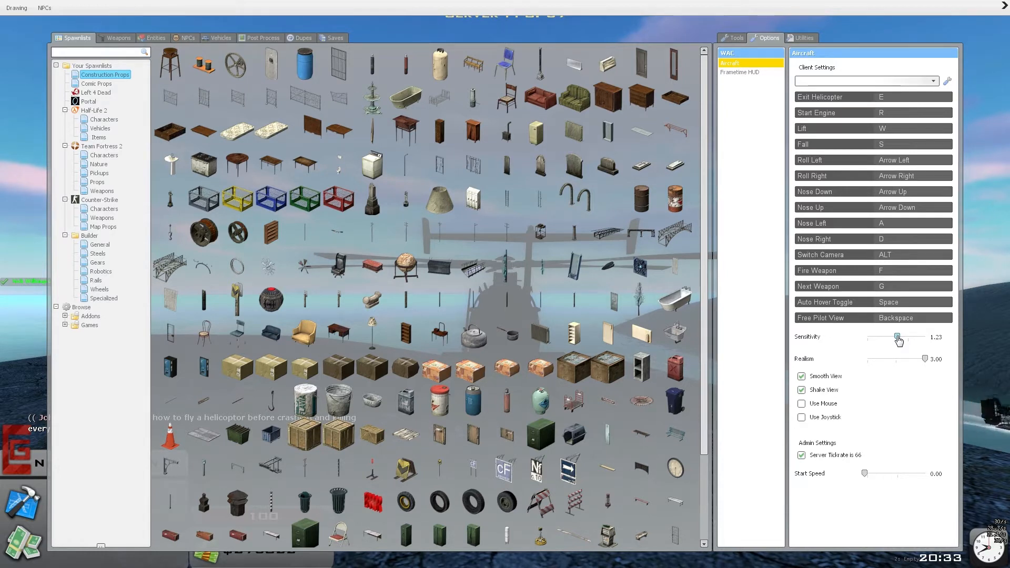
pyautogui.moveTo(913, 166)
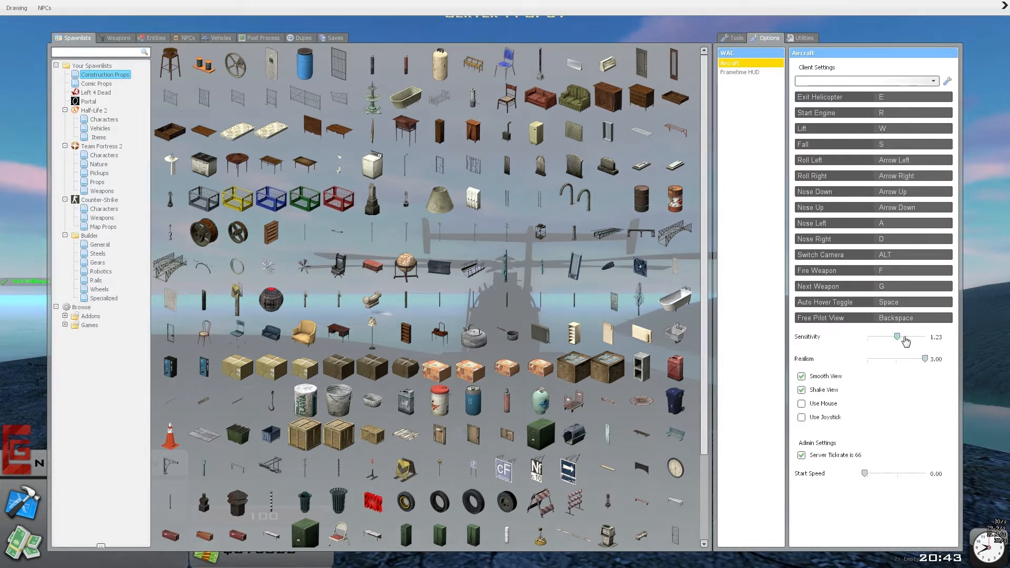
pyautogui.moveTo(911, 341)
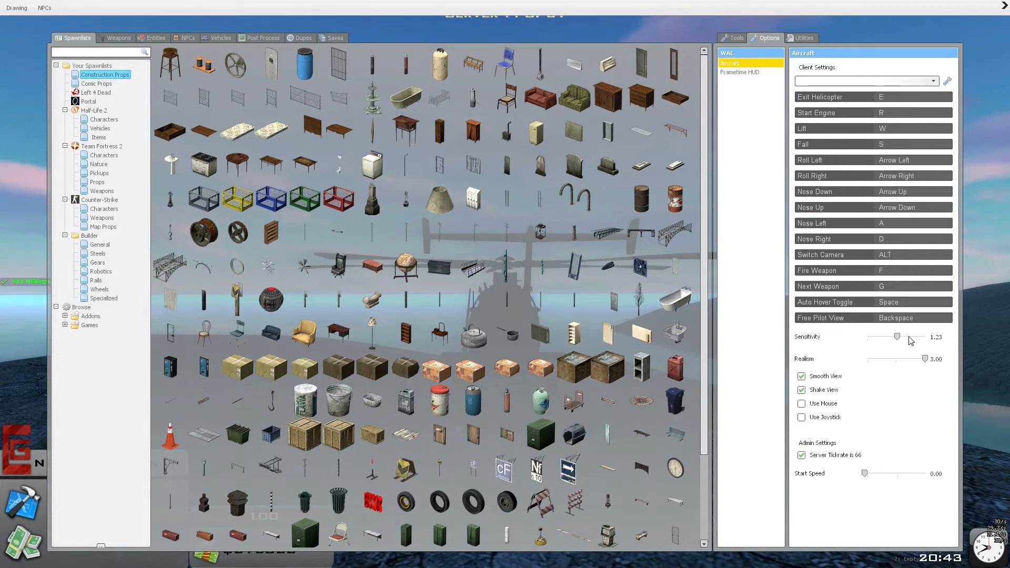
pyautogui.moveTo(871, 357)
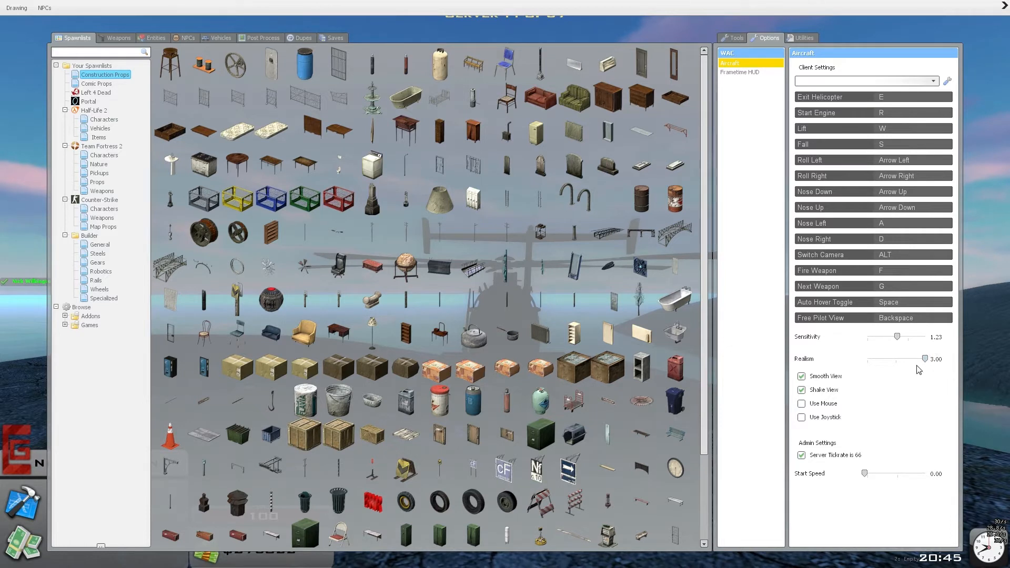
pyautogui.moveTo(904, 310)
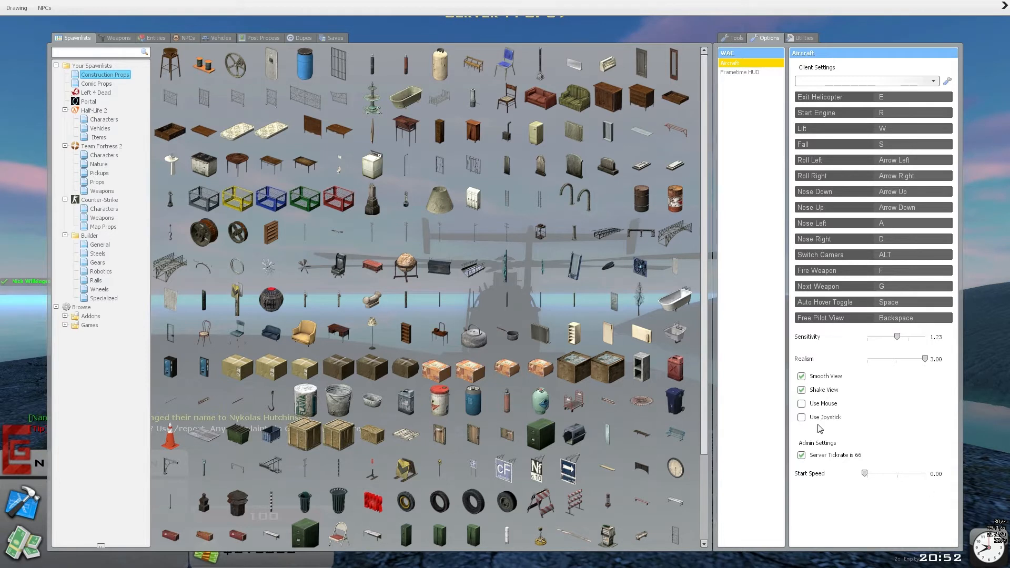
pyautogui.moveTo(894, 94)
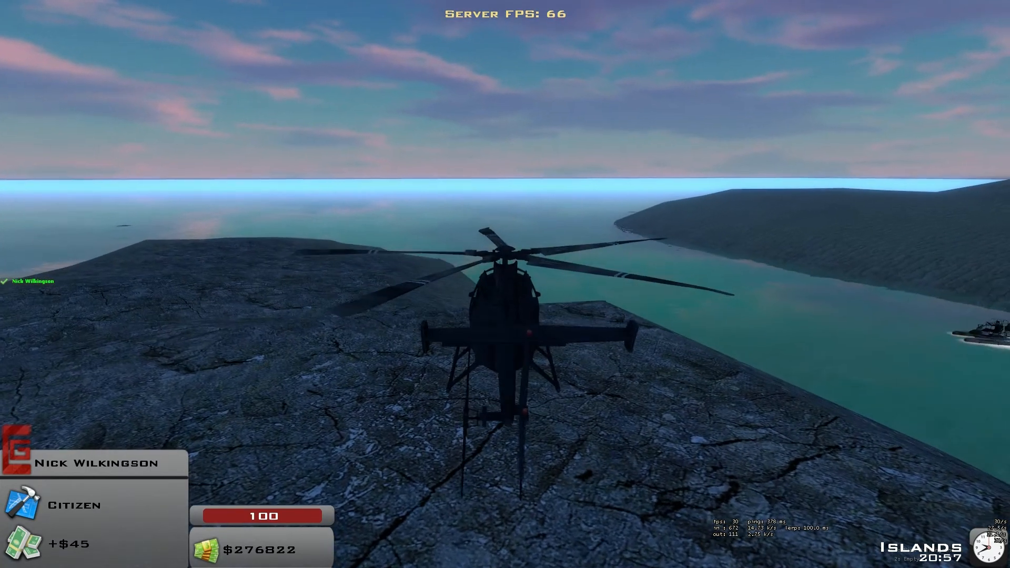
pyautogui.press('q')
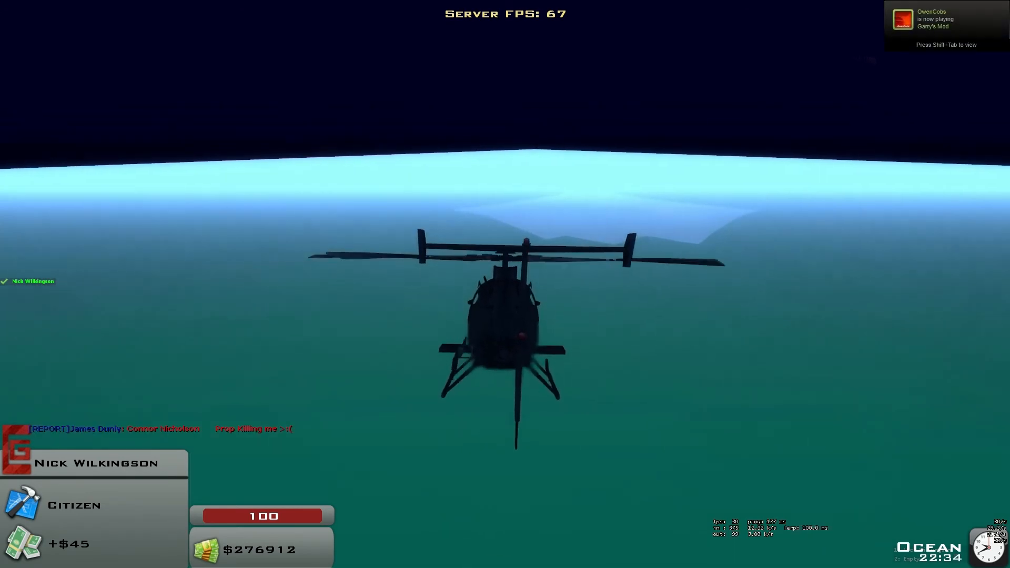
# Step: Bring up the WAC Aircraft control settings mid-flight over the ocean
pyautogui.press('q')
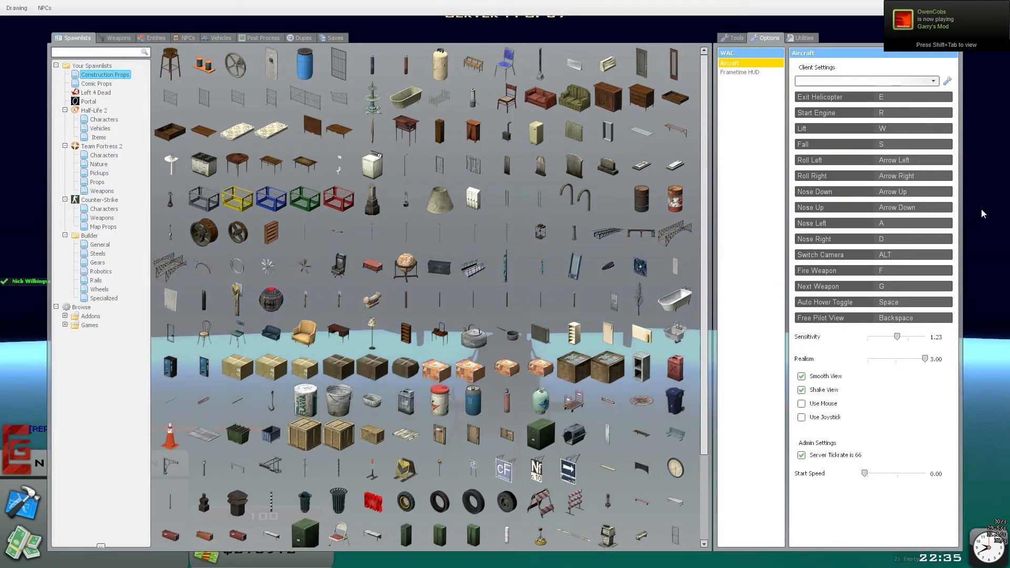